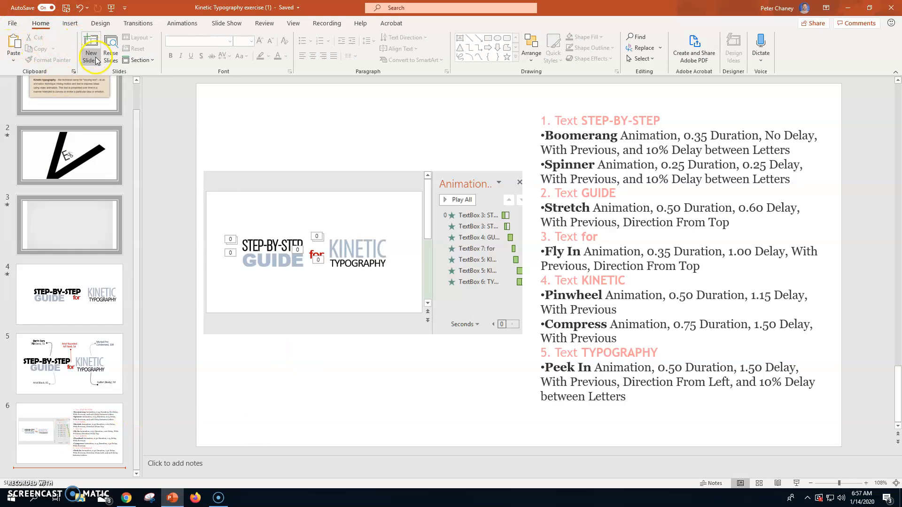
# Add a Blank-layout slide 7 at the end of the deck and display it
pyautogui.click(90, 57)
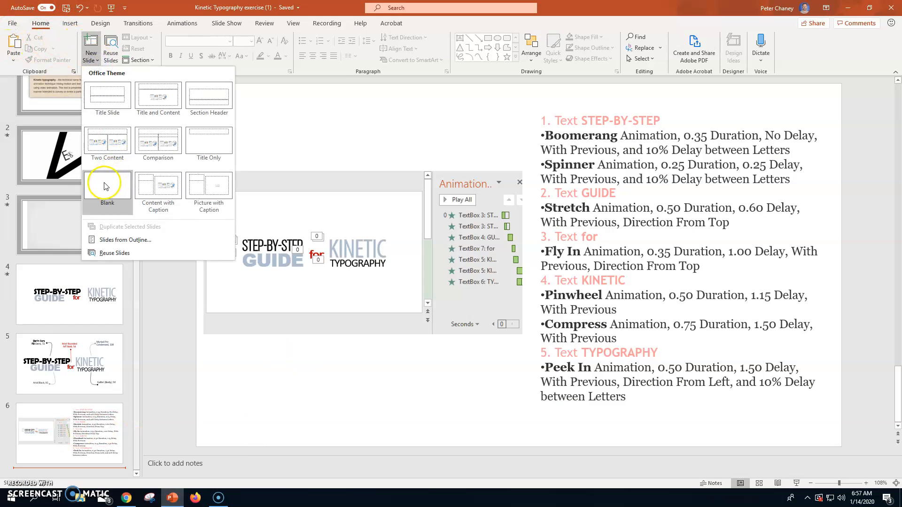
pyautogui.click(107, 185)
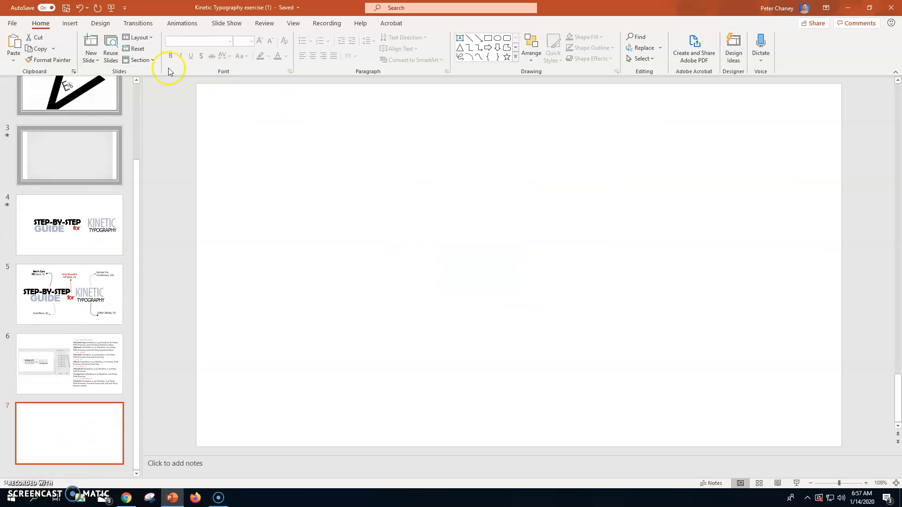
pyautogui.click(138, 37)
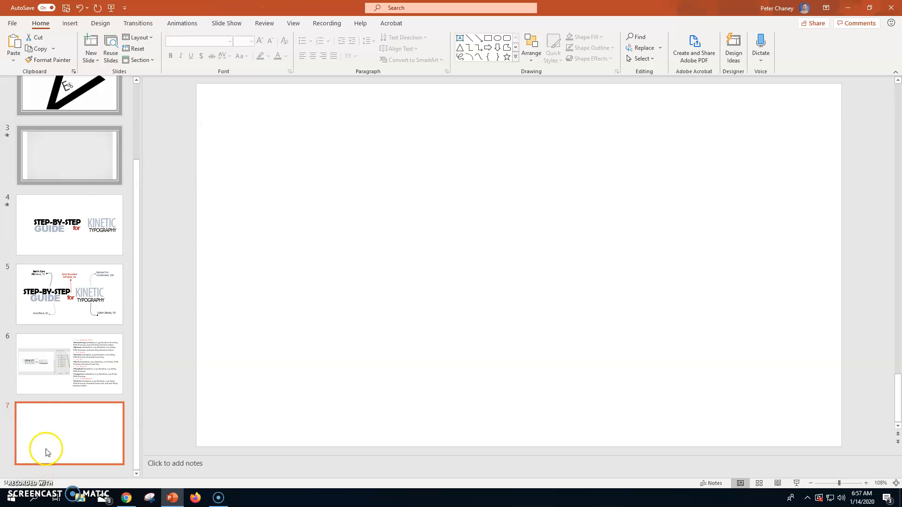
pyautogui.click(126, 497)
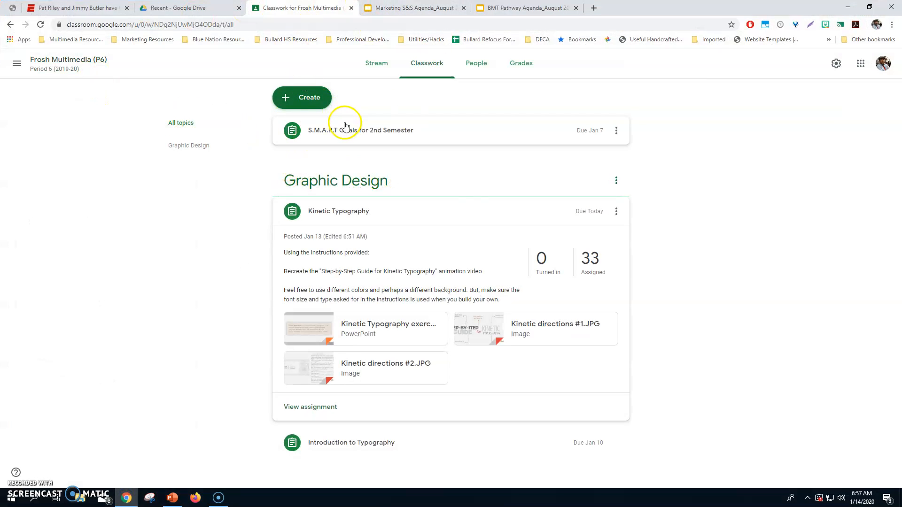
pyautogui.moveTo(510, 333)
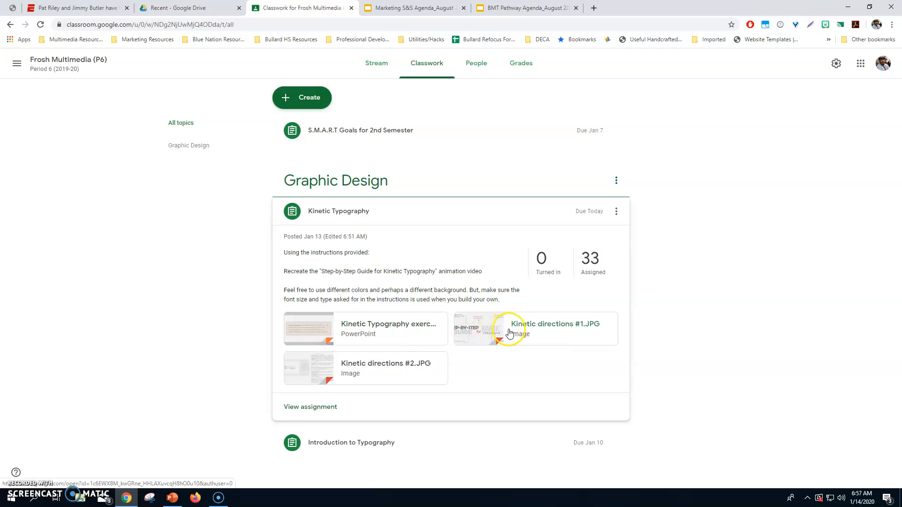
# Open Kinetic directions #1.JPG from the assignment and save it to the Desktop
pyautogui.click(534, 329)
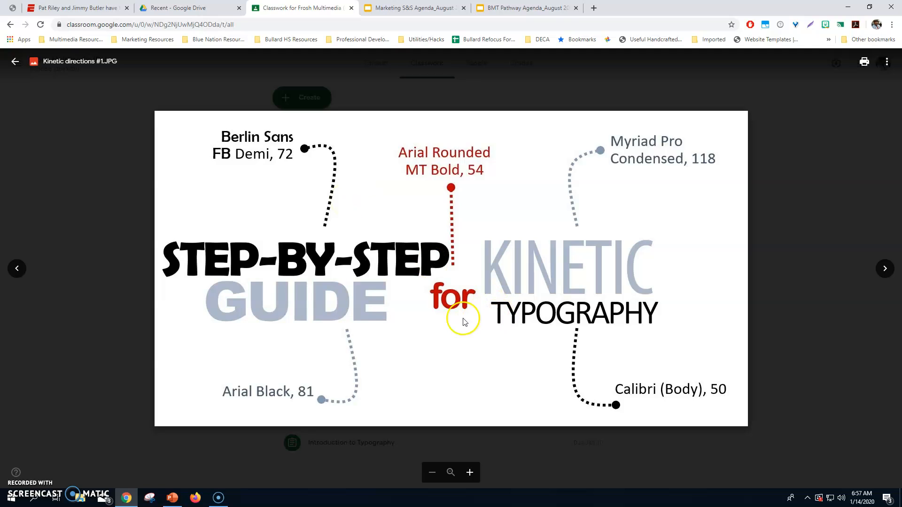
pyautogui.moveTo(341, 195)
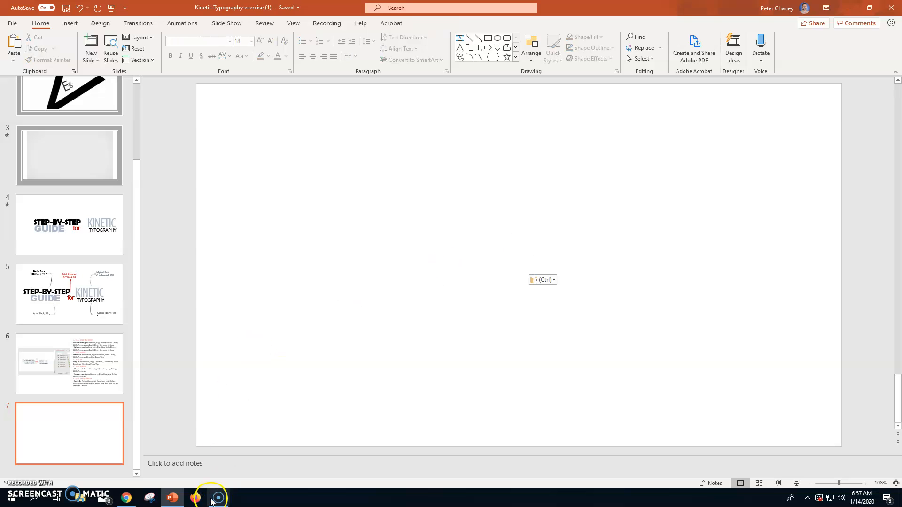
pyautogui.click(124, 497)
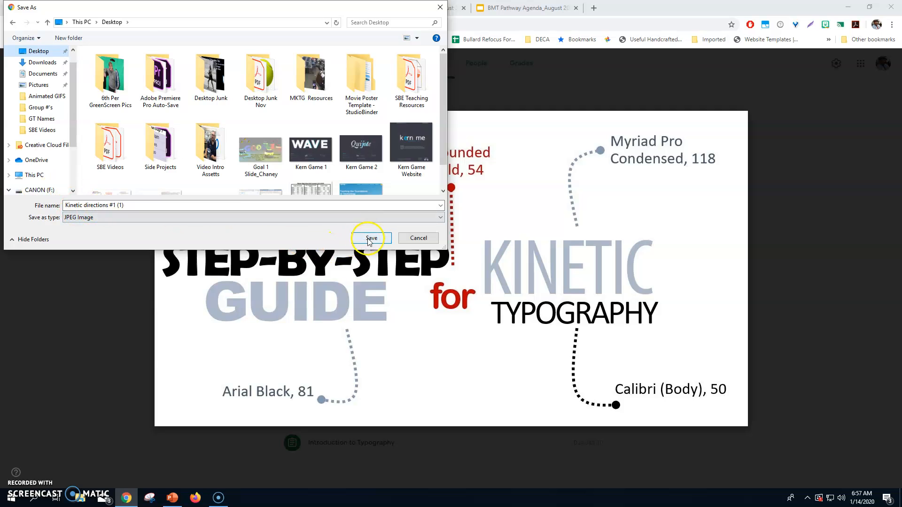
pyautogui.click(371, 238)
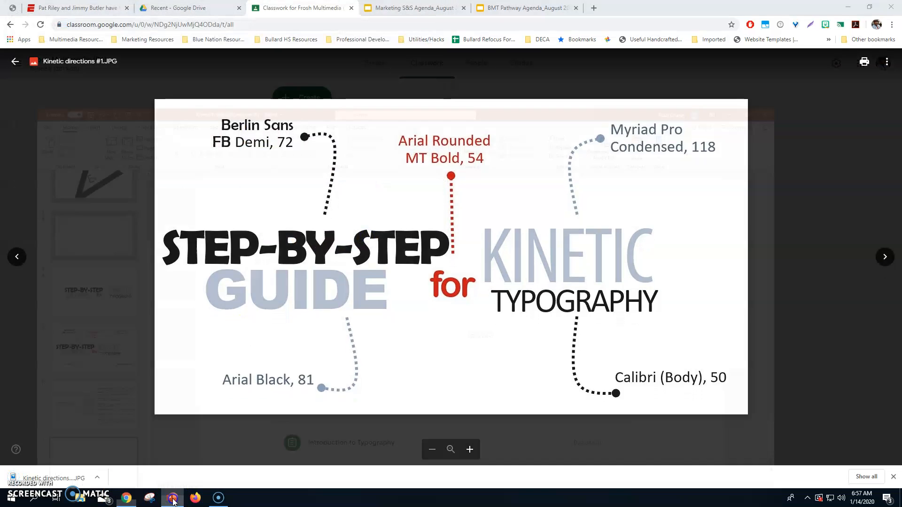
# Insert the Kinetic directions #1 picture from the Desktop onto slide 7
pyautogui.click(172, 497)
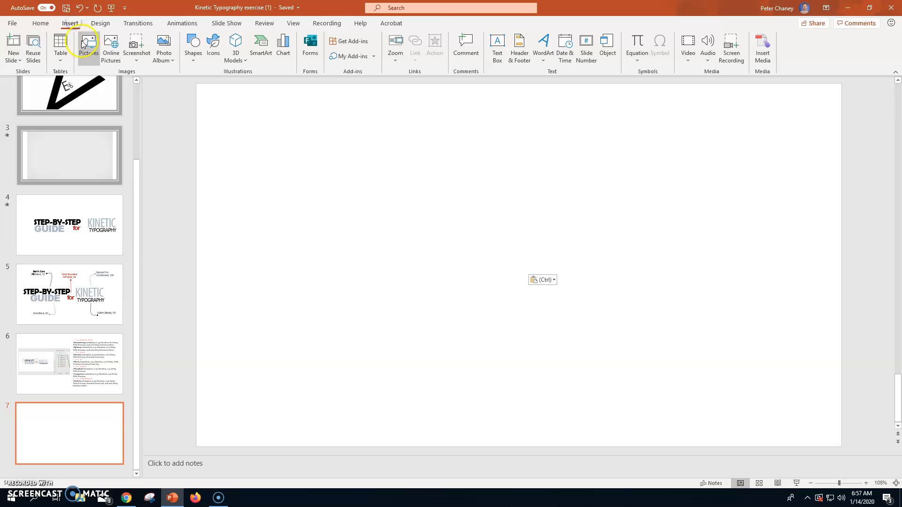
pyautogui.click(88, 47)
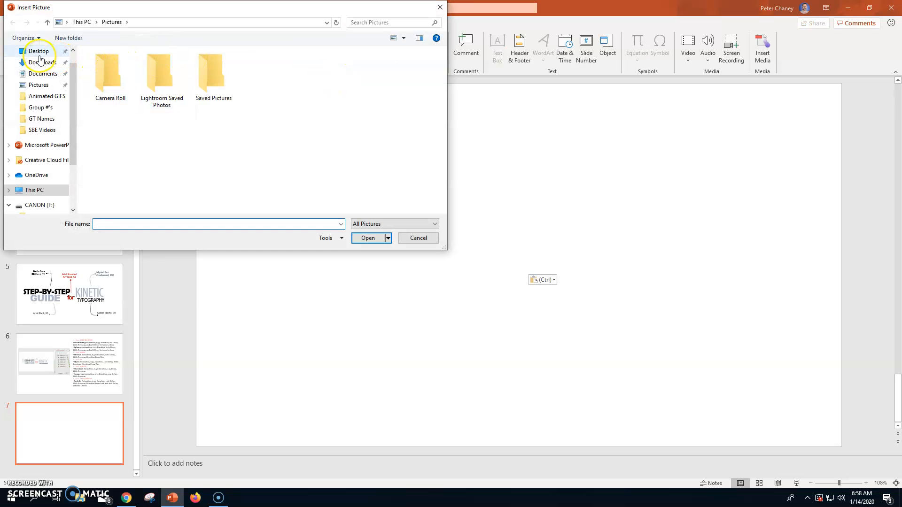
pyautogui.click(38, 51)
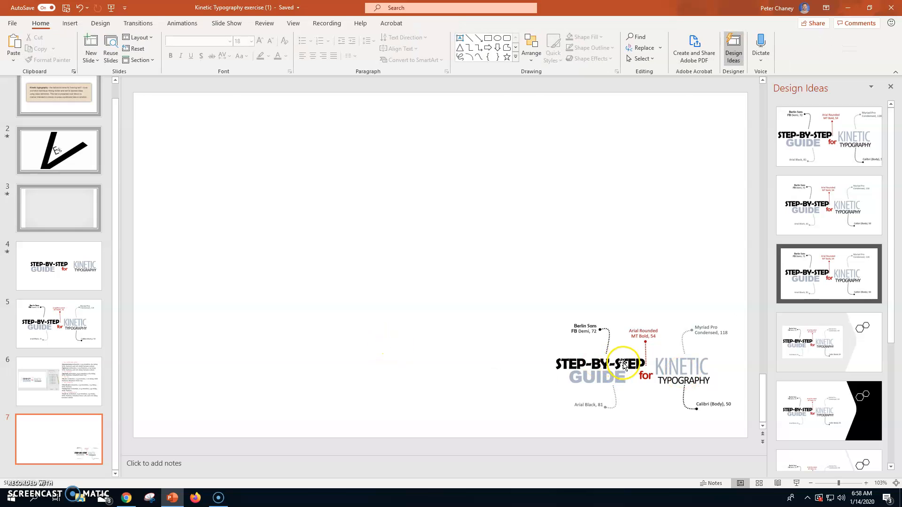
pyautogui.moveTo(523, 353)
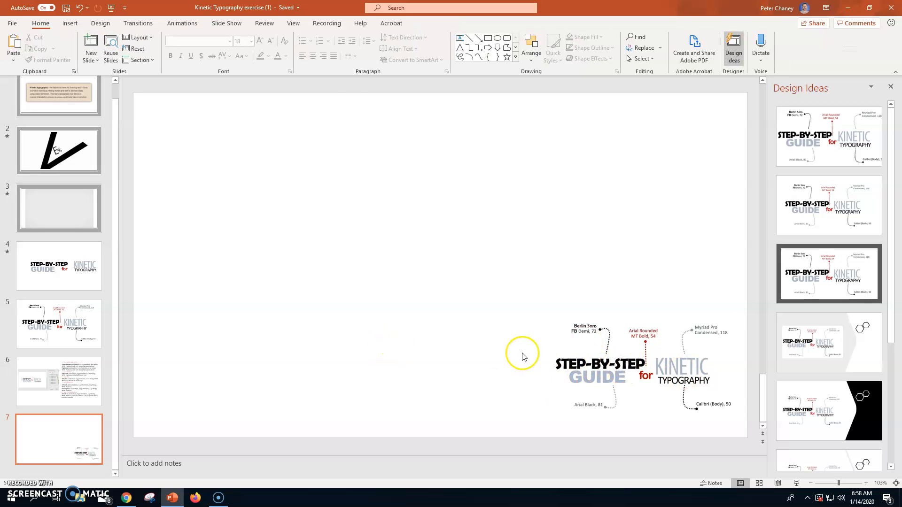
# Draw a top-left text box reading 'STEP-BY-STEP' in Berlin Sans FB Demi, 72 pt
pyautogui.click(69, 23)
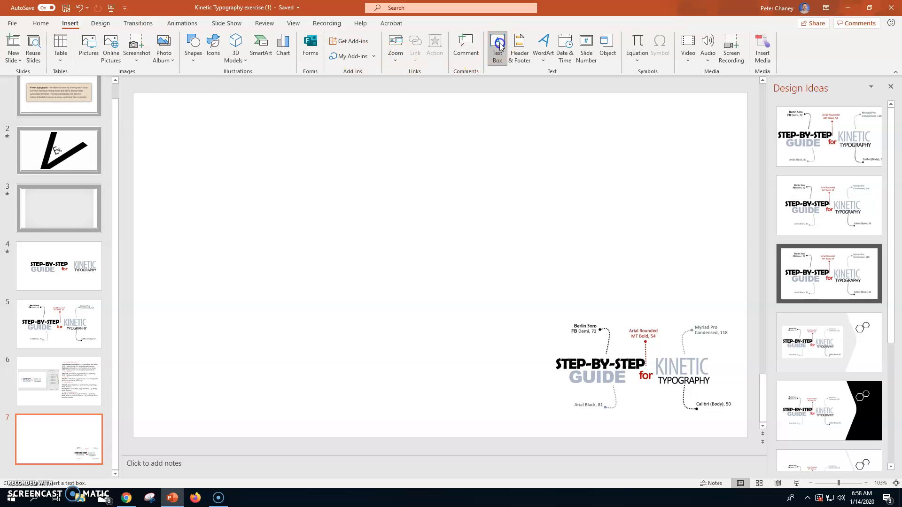
pyautogui.moveTo(197, 133); pyautogui.dragTo(420, 196)
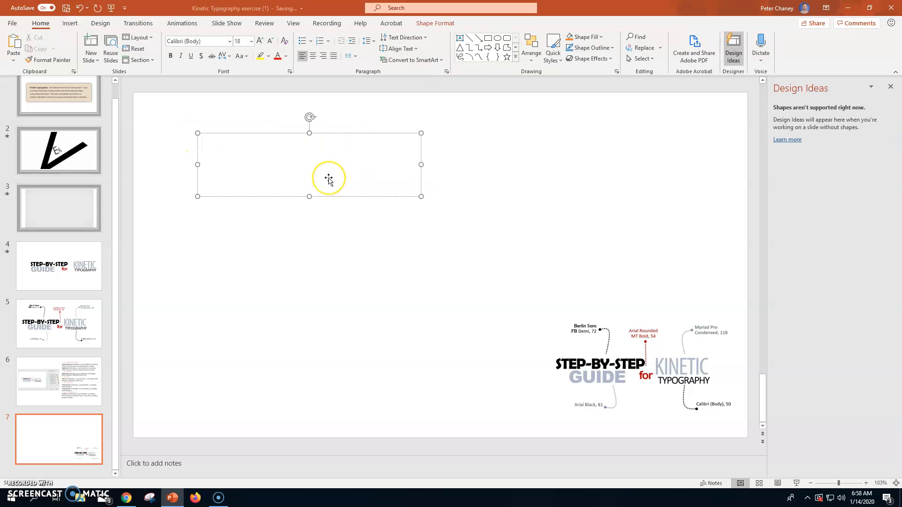
pyautogui.click(310, 163)
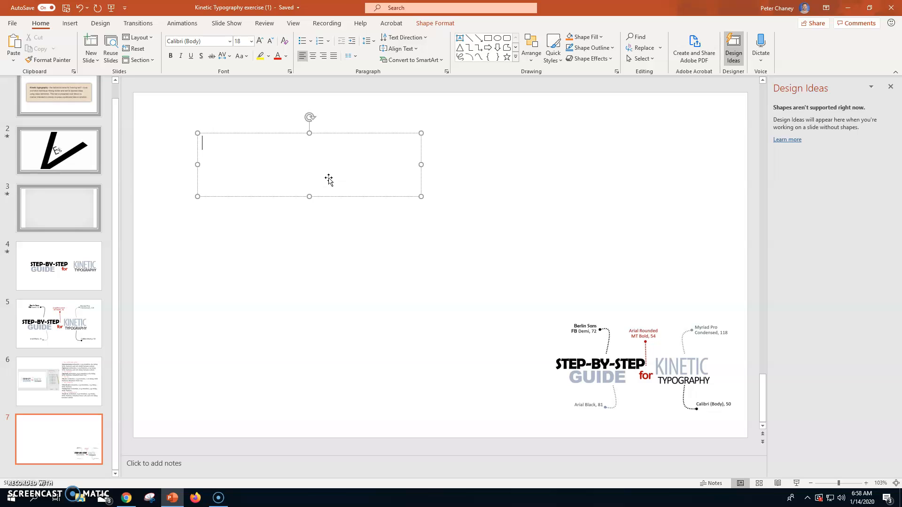
pyautogui.write('STEP-')
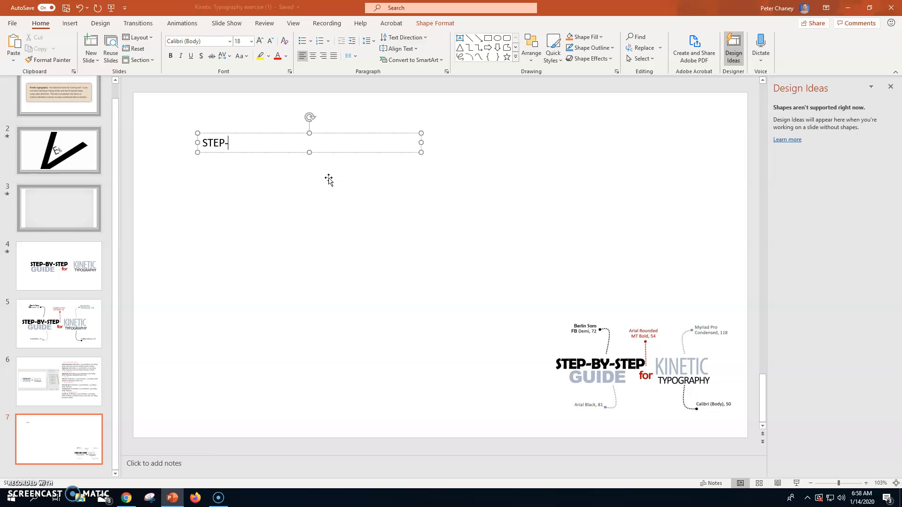
pyautogui.write('BY')
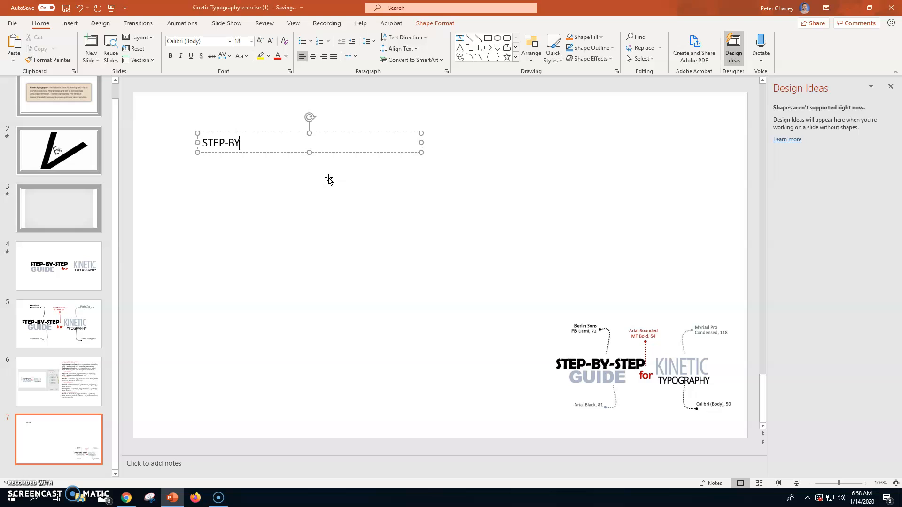
pyautogui.write('-STEP')
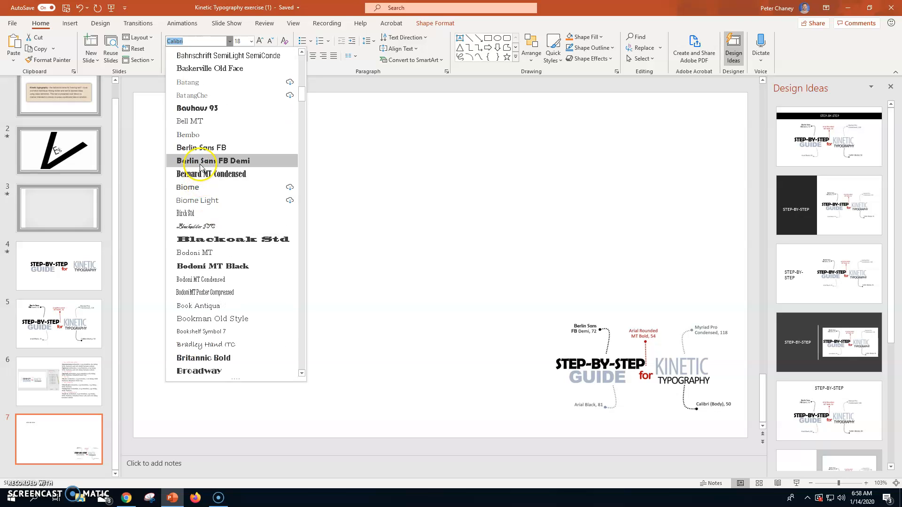
pyautogui.click(215, 160)
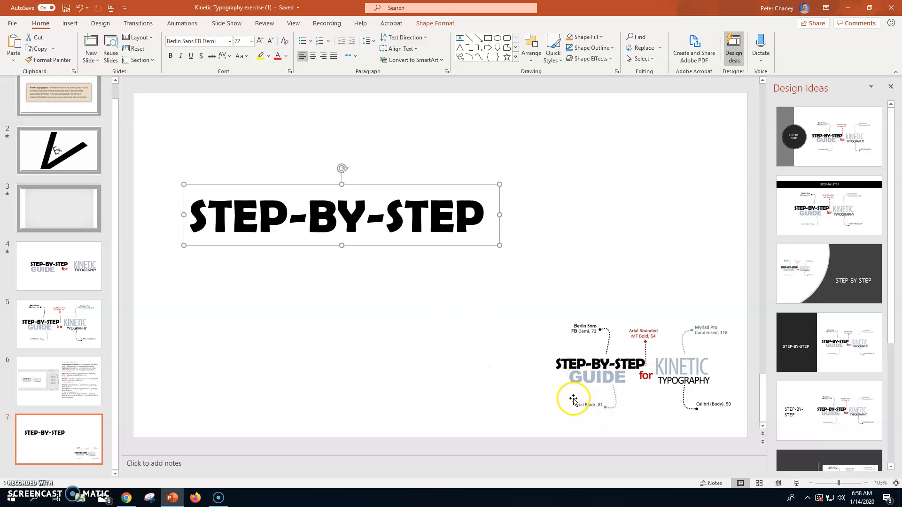
pyautogui.click(397, 230)
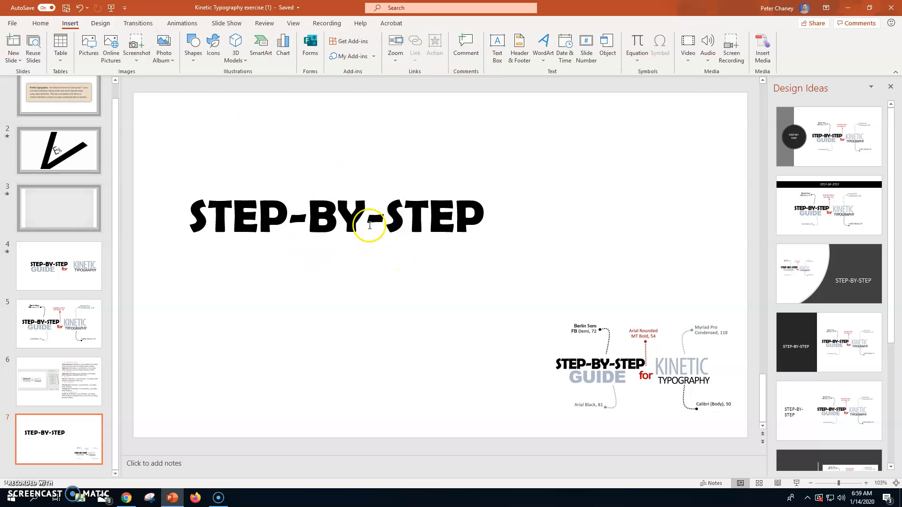
# Type 'GUIDE' below STEP-BY-STEP and colour the word blue
pyautogui.click(369, 215)
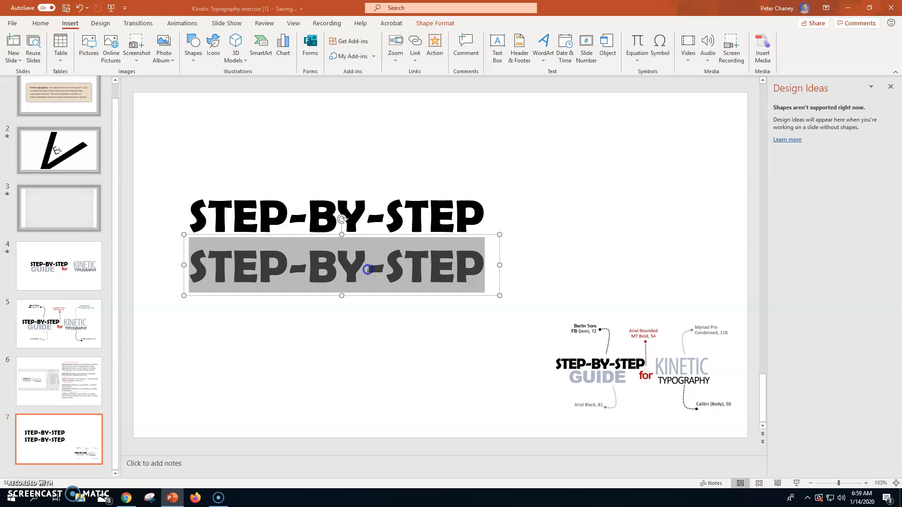
pyautogui.write('GUIDE')
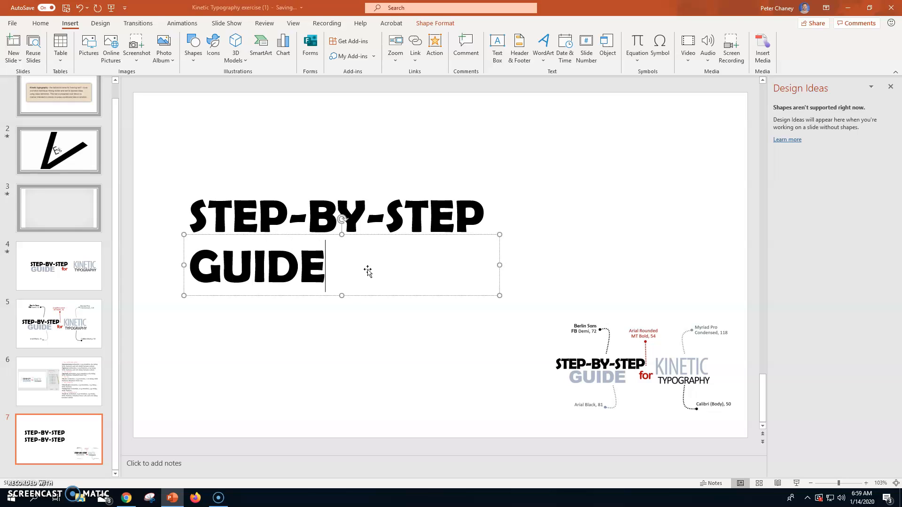
pyautogui.doubleClick(256, 266)
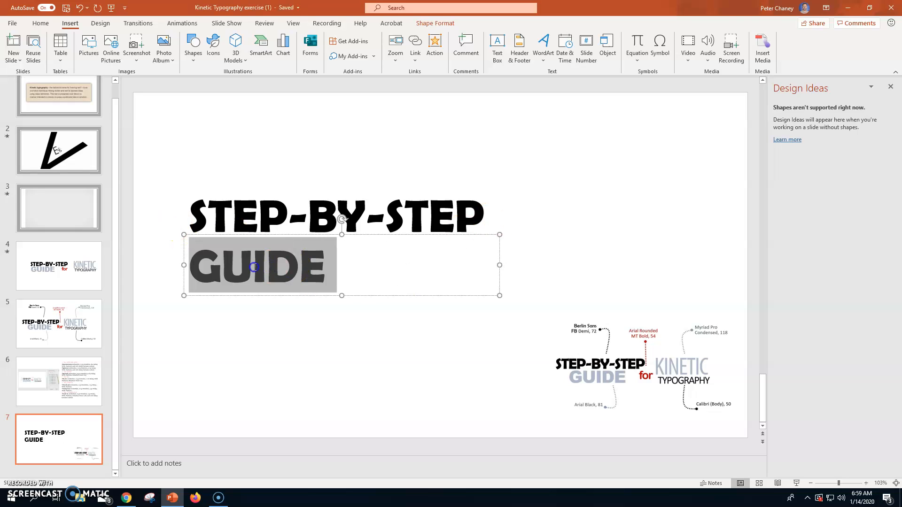
pyautogui.click(261, 266)
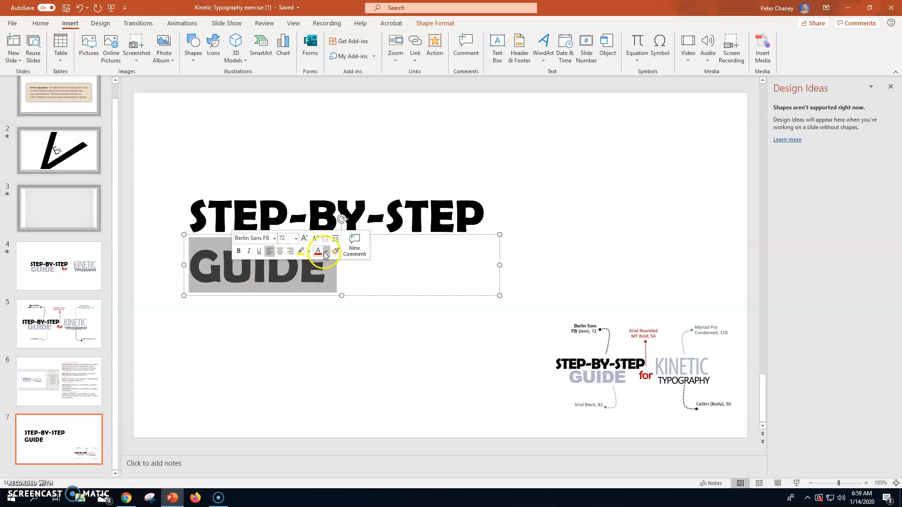
pyautogui.click(325, 251)
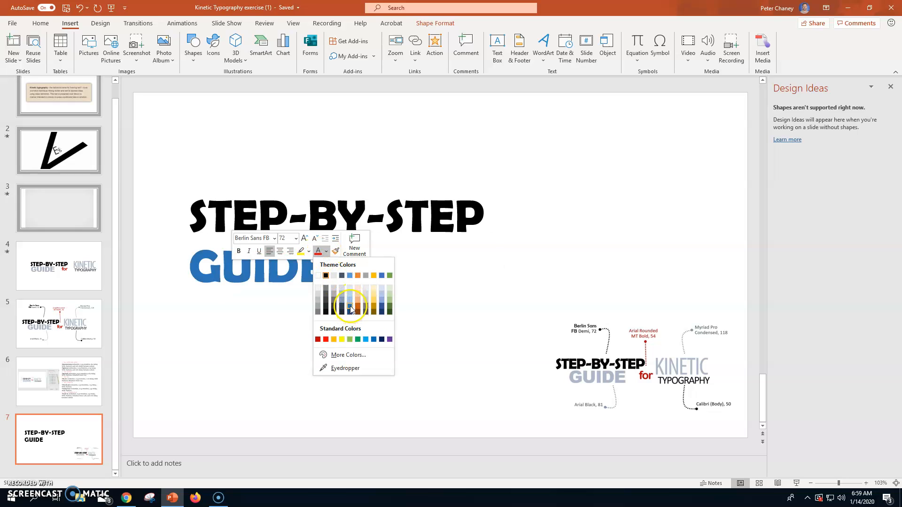
pyautogui.click(349, 308)
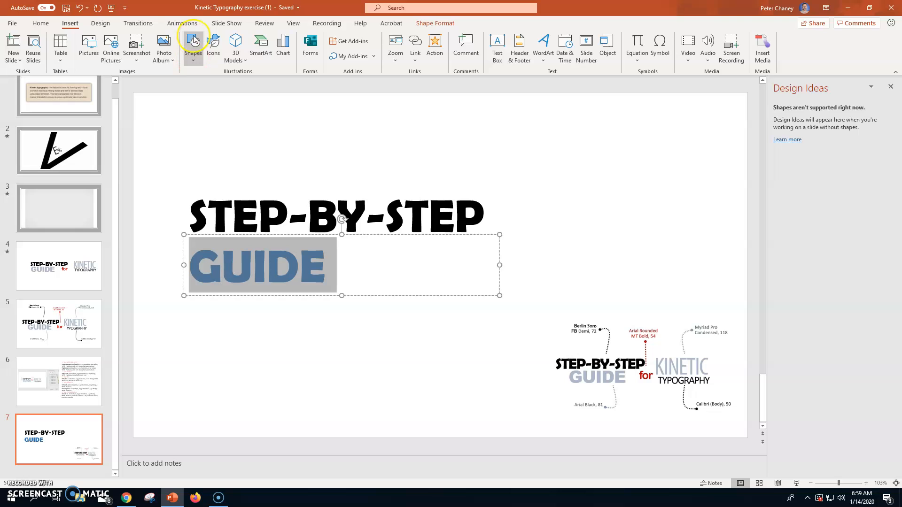
# Set GUIDE in Arial Black at size 81
pyautogui.click(40, 23)
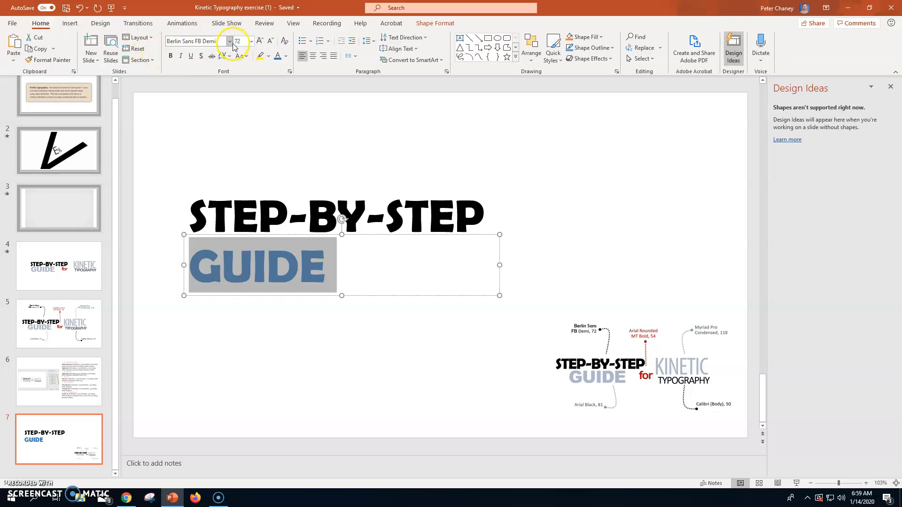
pyautogui.click(251, 40)
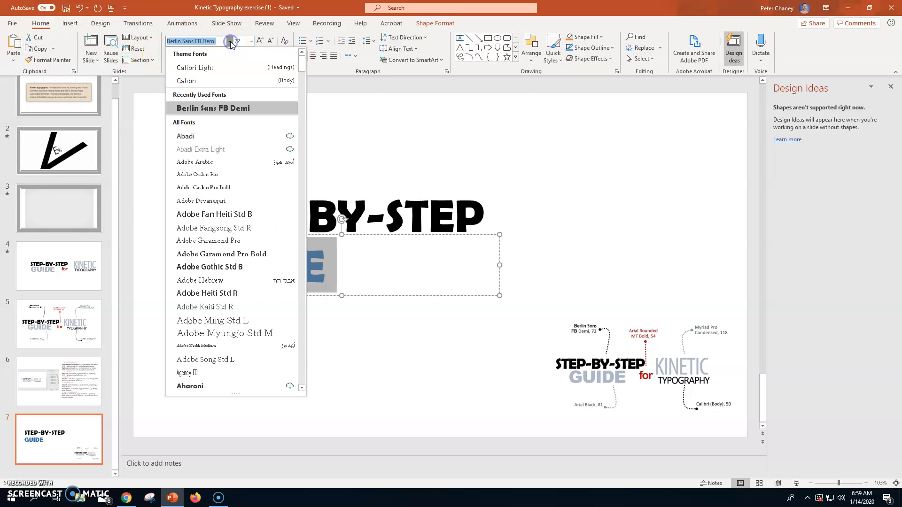
pyautogui.scroll(-3)
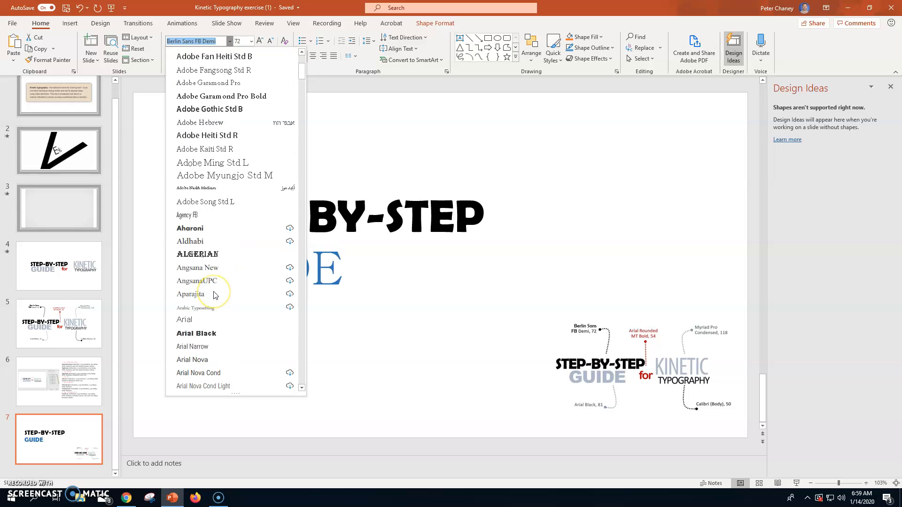
pyautogui.moveTo(201, 333)
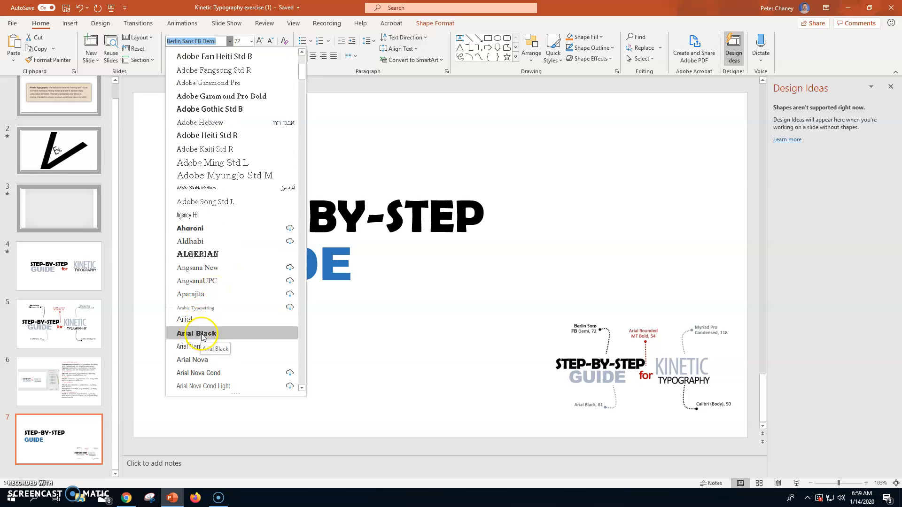
pyautogui.click(196, 333)
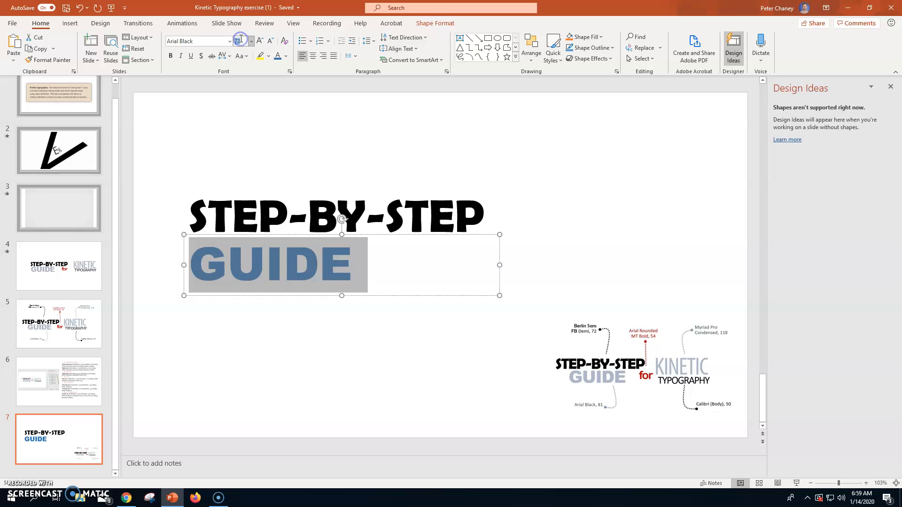
pyautogui.click(239, 41)
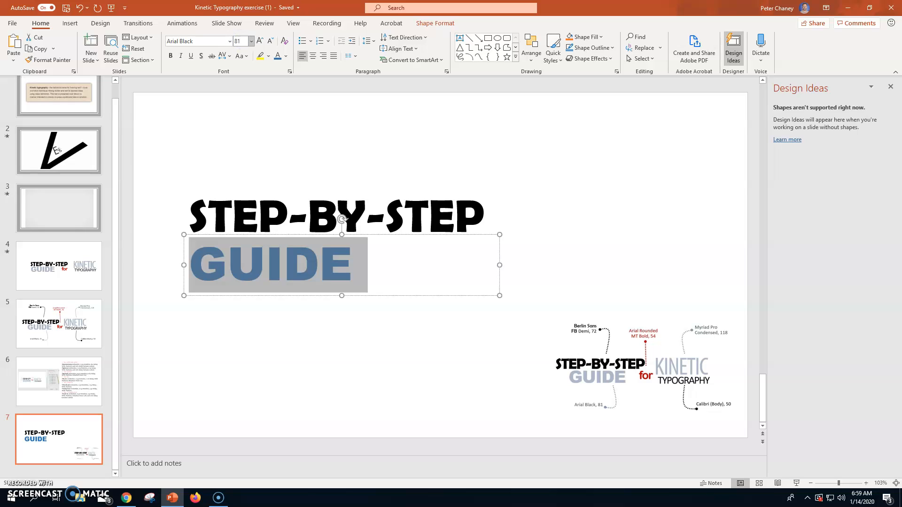
pyautogui.click(251, 41)
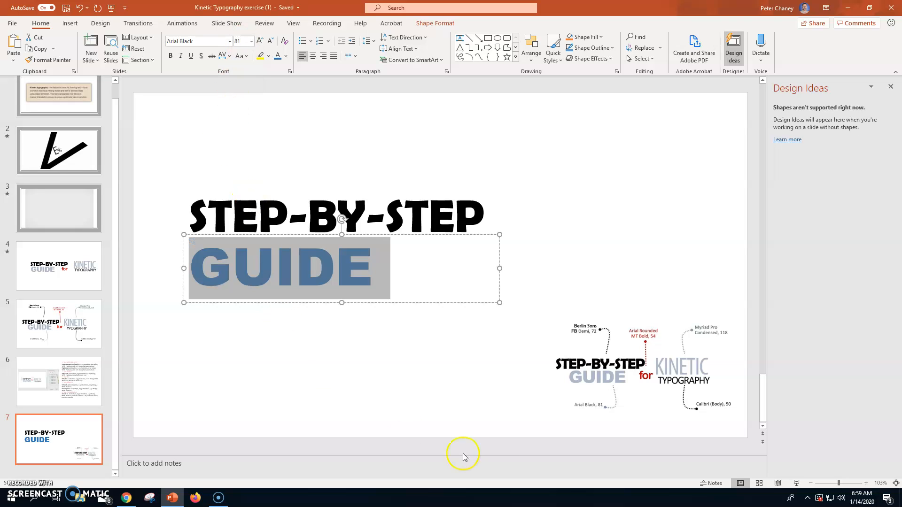
pyautogui.moveTo(612, 356)
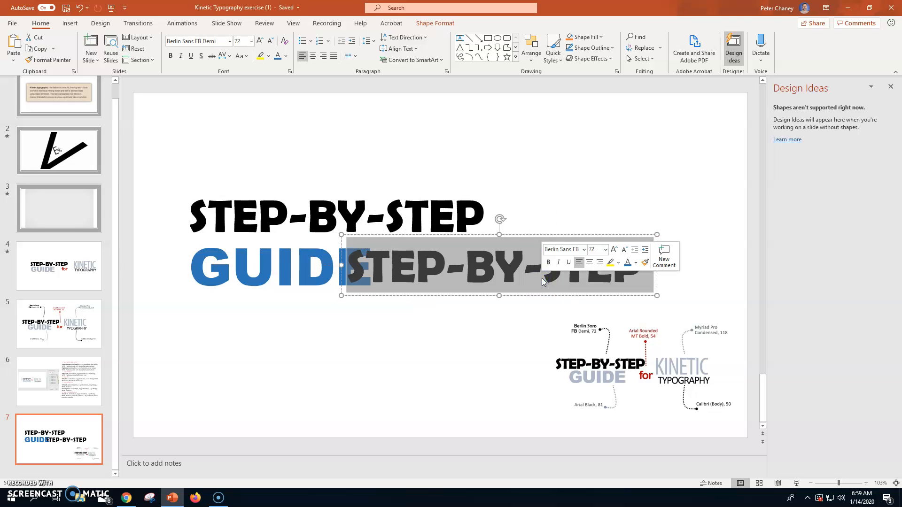
# Type 'for' beside GUIDE in orange Arial Rounded MT Bold
pyautogui.write('for')
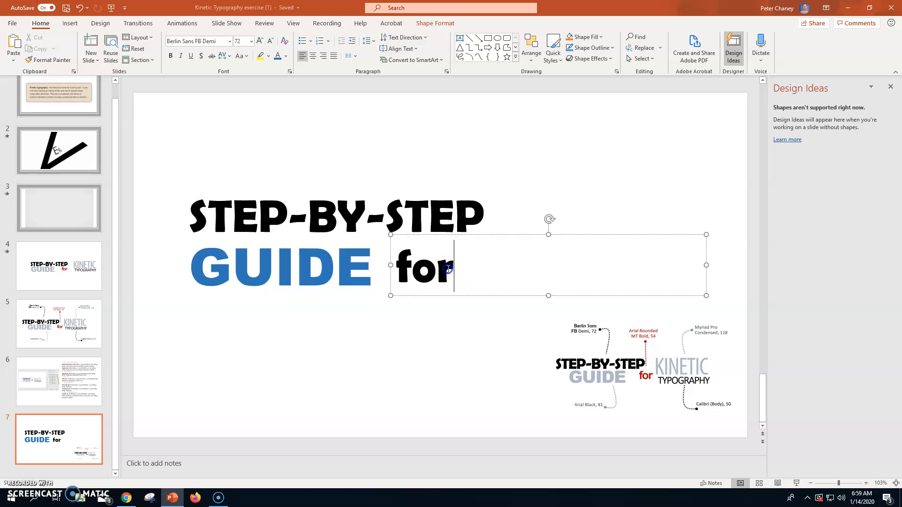
pyautogui.click(286, 56)
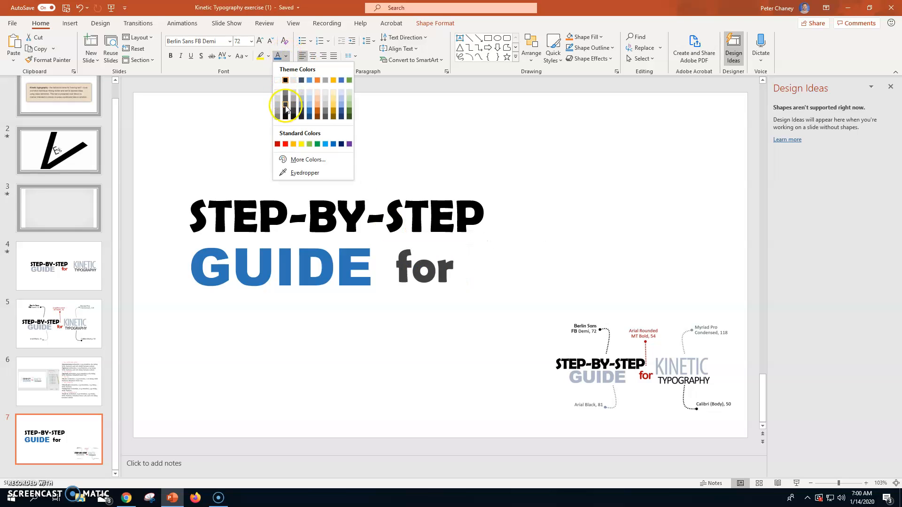
pyautogui.click(285, 104)
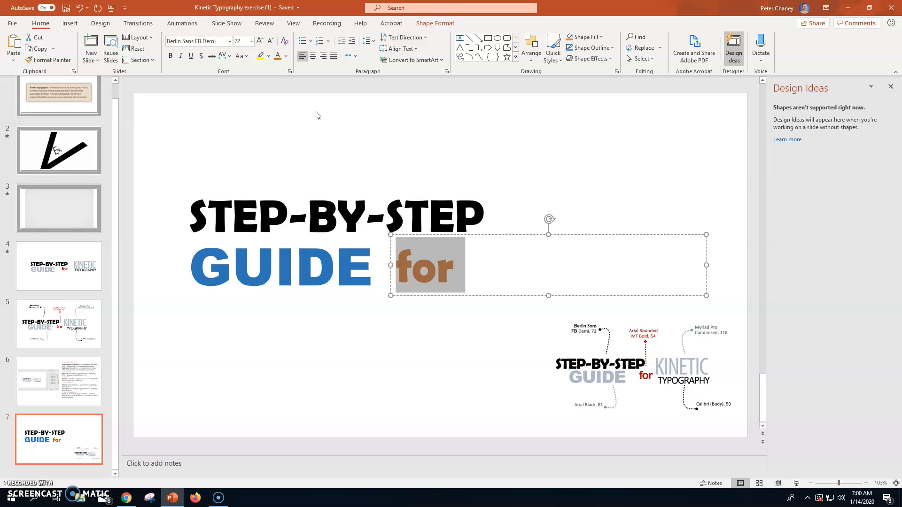
pyautogui.click(251, 41)
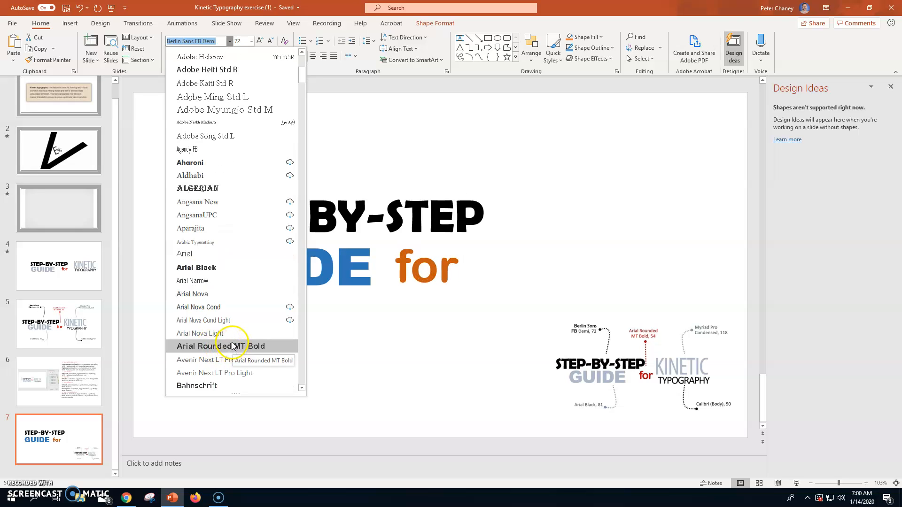
pyautogui.click(219, 346)
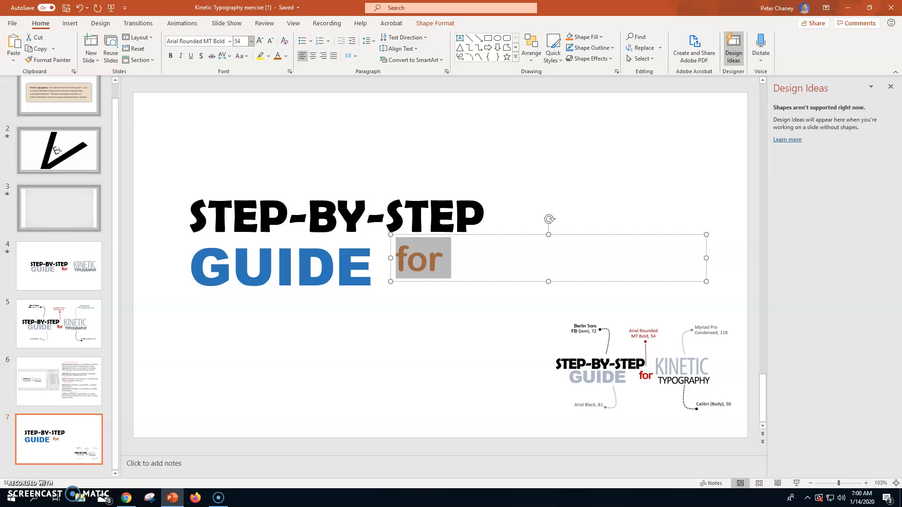
pyautogui.moveTo(290, 297)
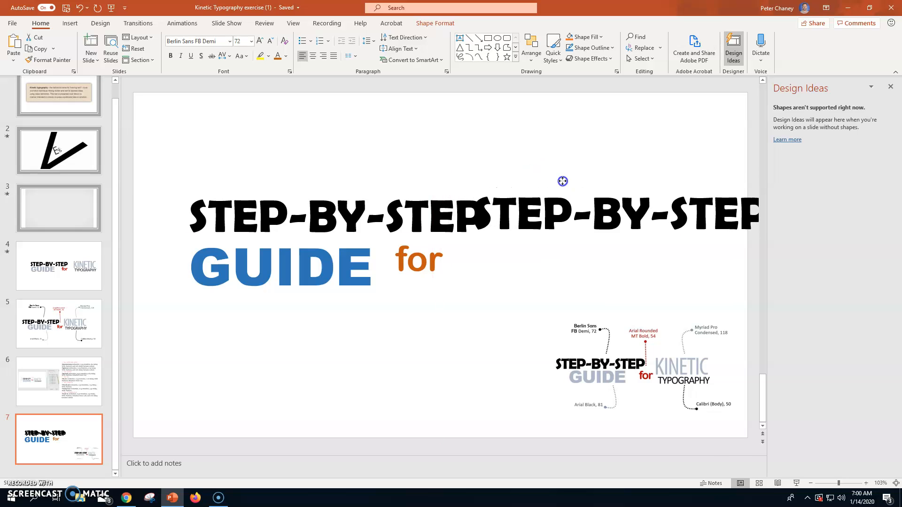
# Drag the copied STEP-BY-STEP right of the original and nudge GUIDE left
pyautogui.moveTo(563, 181); pyautogui.dragTo(337, 178)
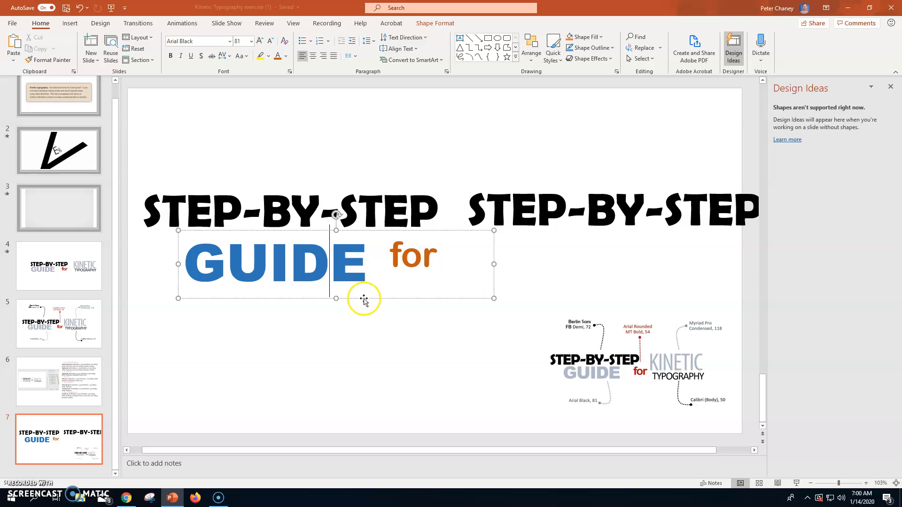
pyautogui.moveTo(363, 299); pyautogui.dragTo(443, 260)
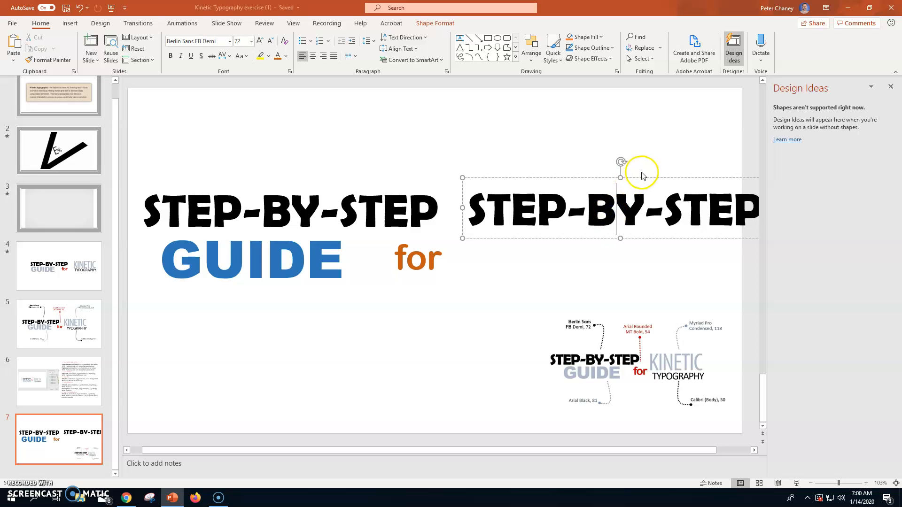
# Replace the copied heading's text with 'KINETIC' in Myriad Pro Cond
pyautogui.tripleClick(610, 210)
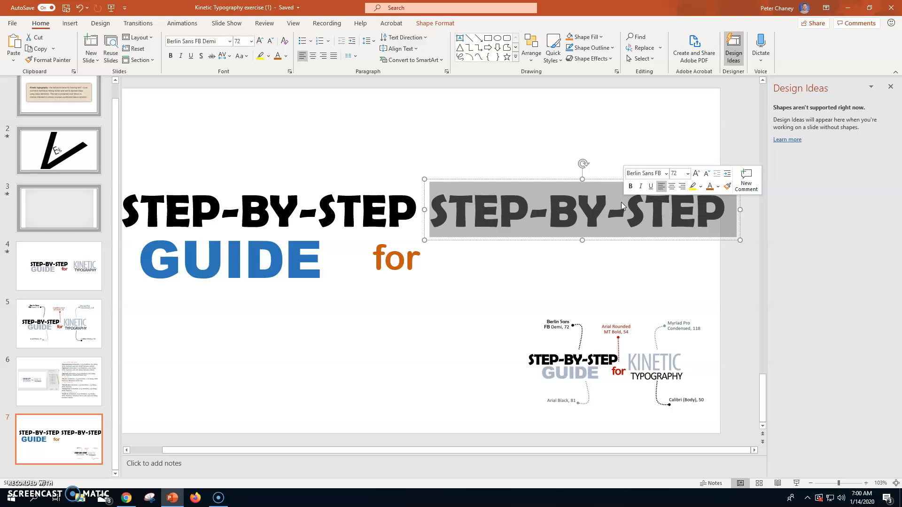
pyautogui.write('KINE')
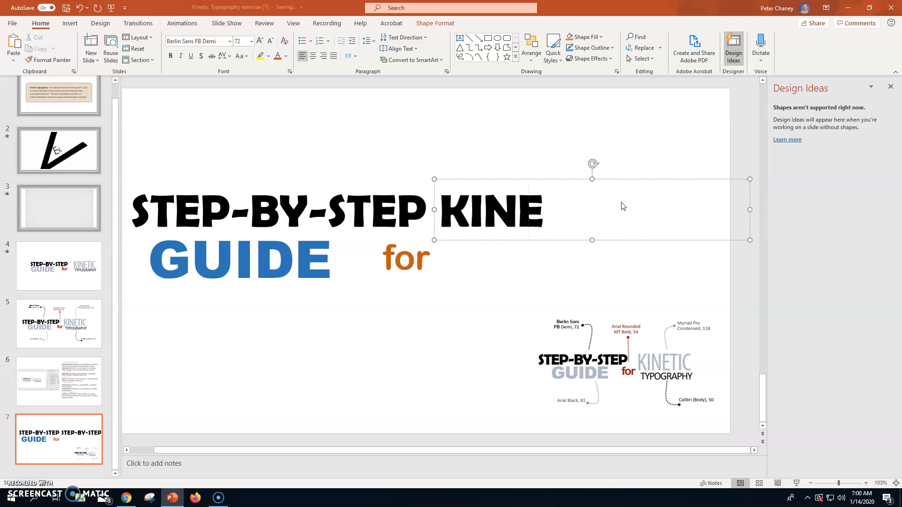
pyautogui.write('TIC')
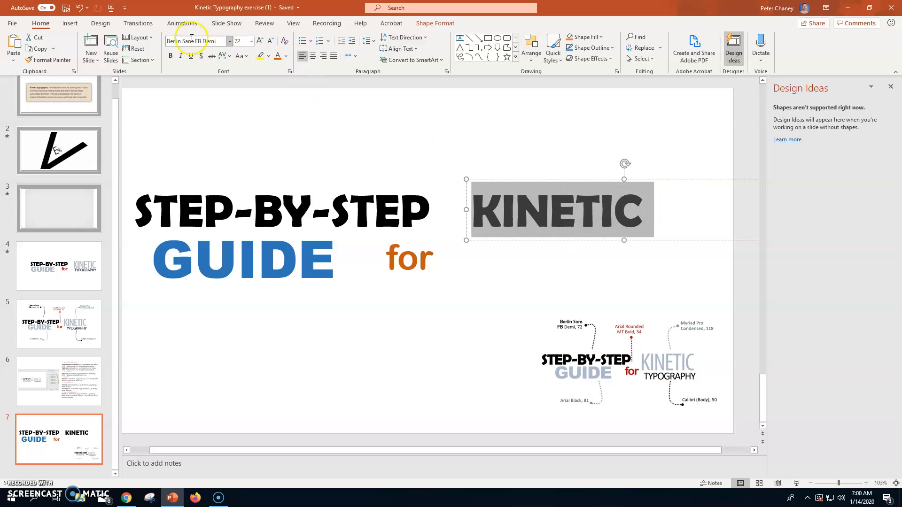
pyautogui.click(229, 41)
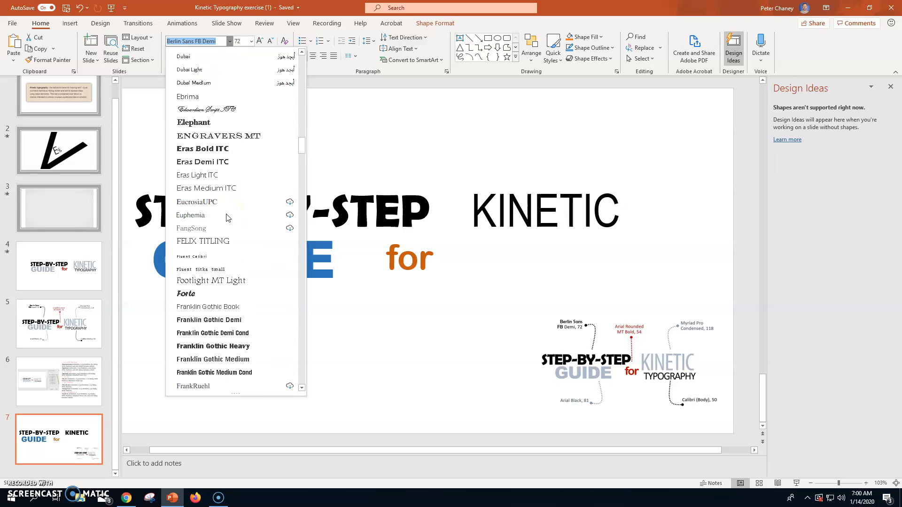
pyautogui.scroll(-3)
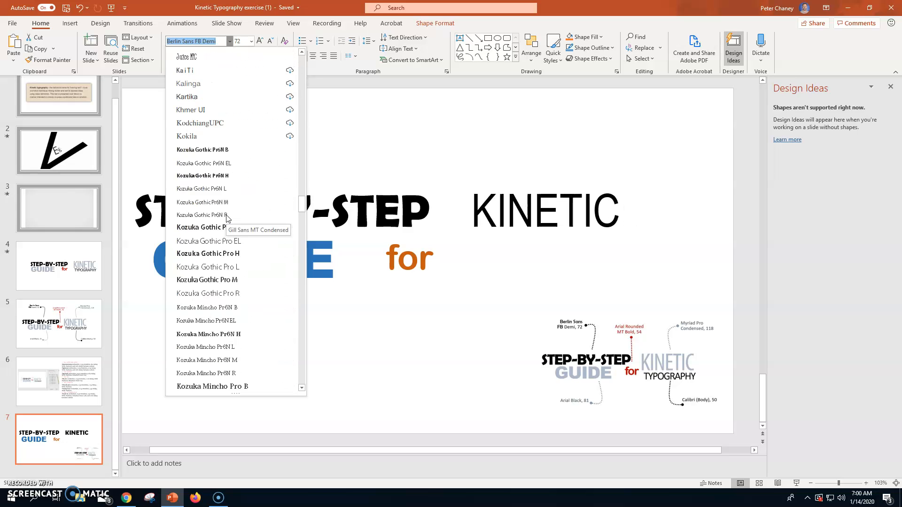
pyautogui.scroll(-3)
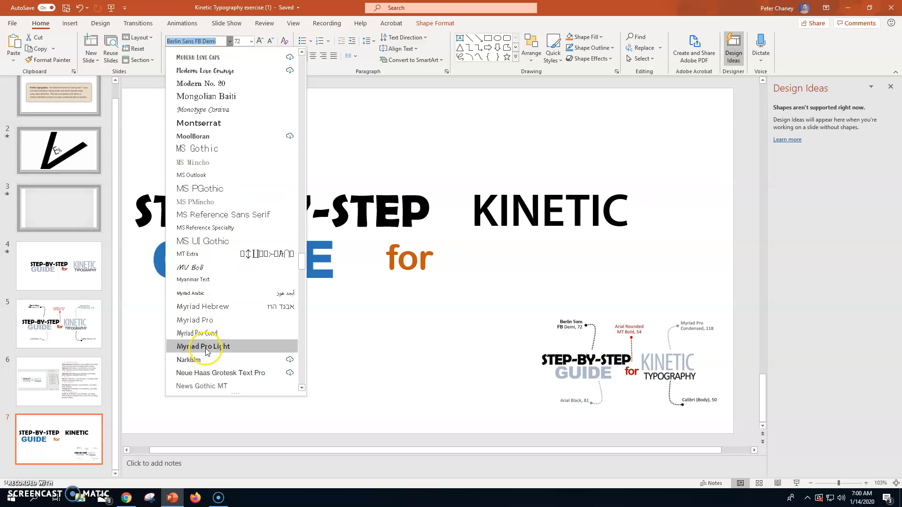
pyautogui.moveTo(204, 334)
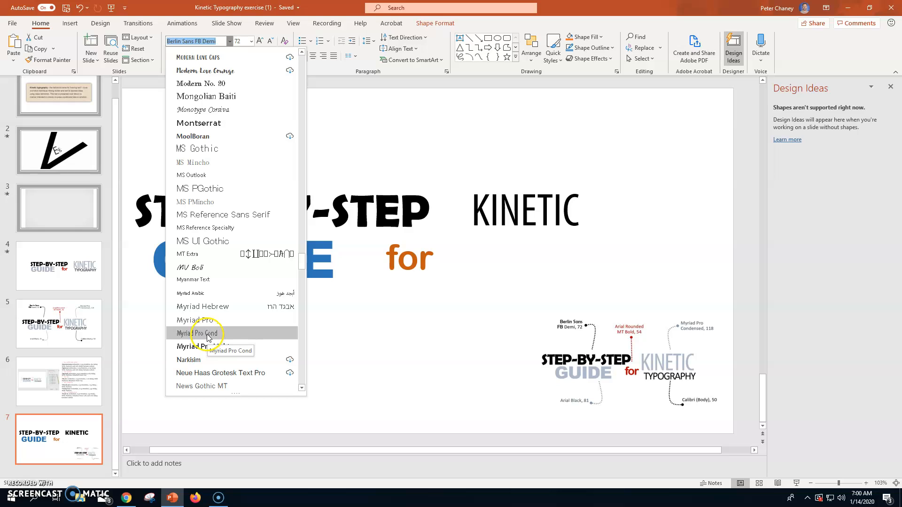
pyautogui.click(198, 333)
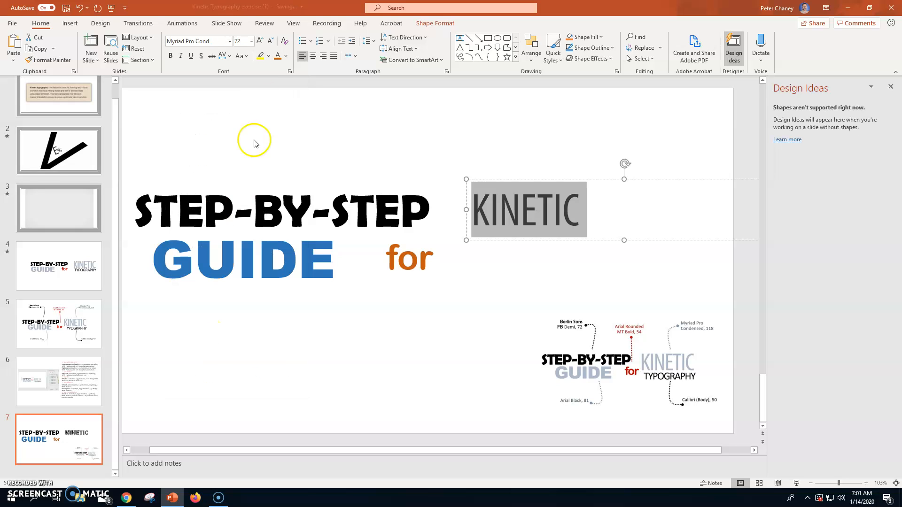
# Set KINETIC to size 118 and colour it blue
pyautogui.write('11')
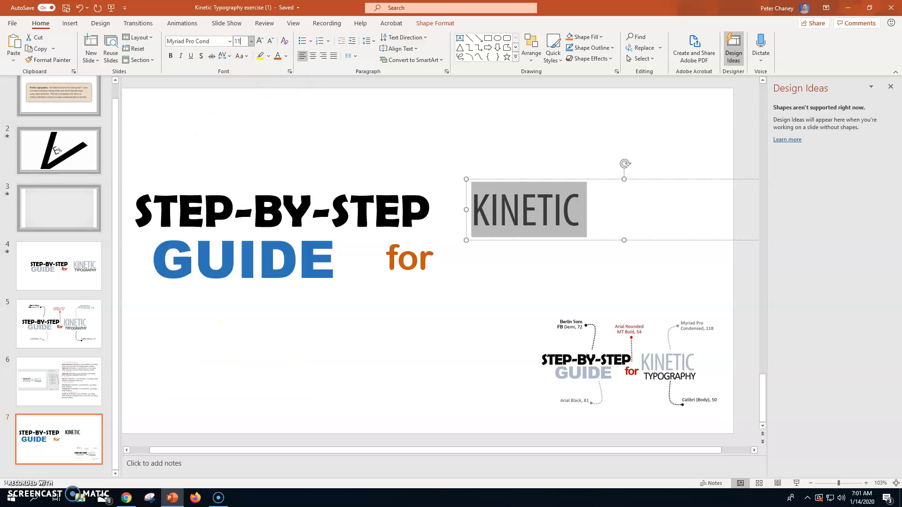
pyautogui.write('118')
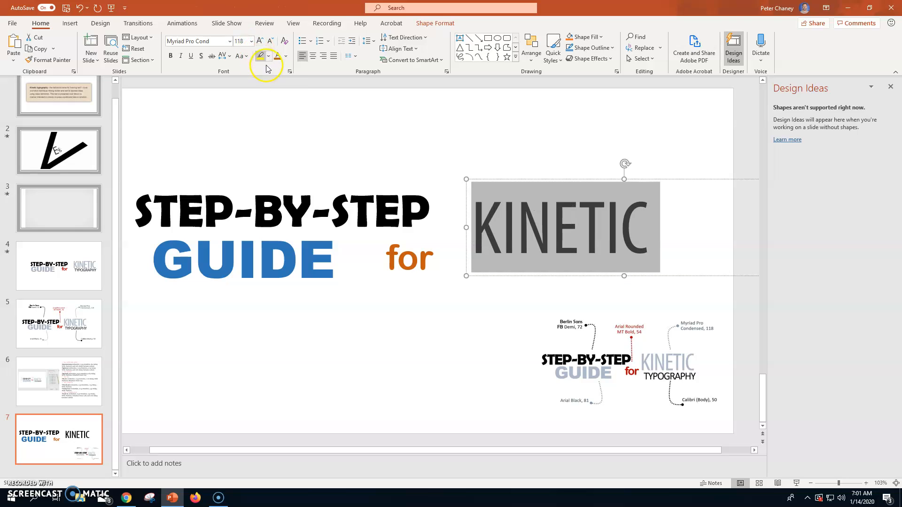
pyautogui.click(285, 56)
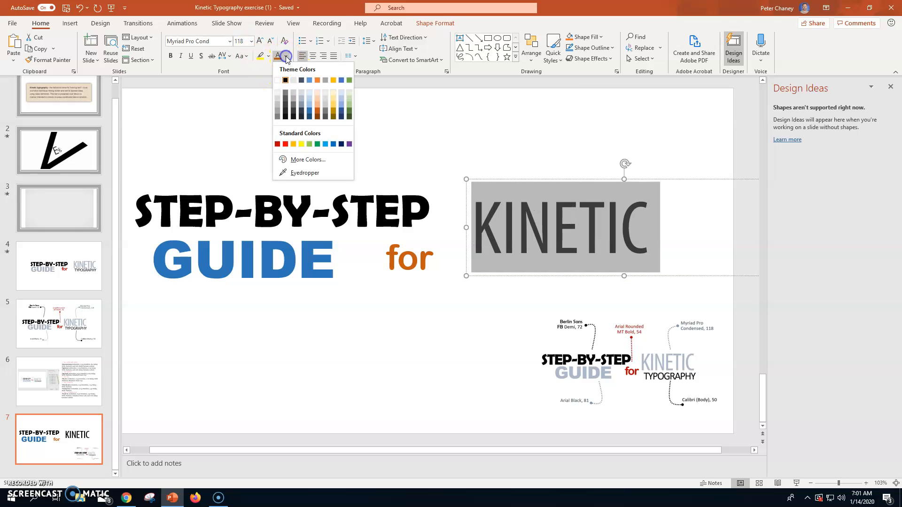
pyautogui.click(309, 112)
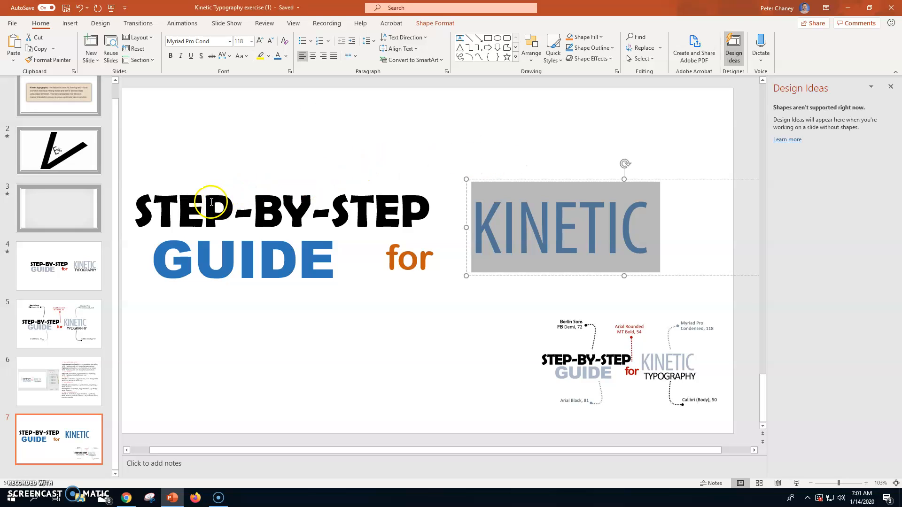
pyautogui.moveTo(593, 295)
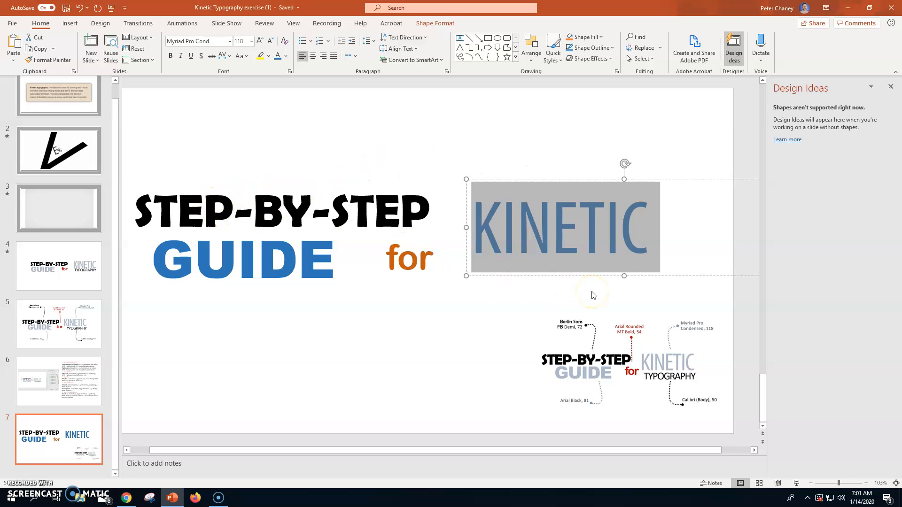
pyautogui.moveTo(335, 248)
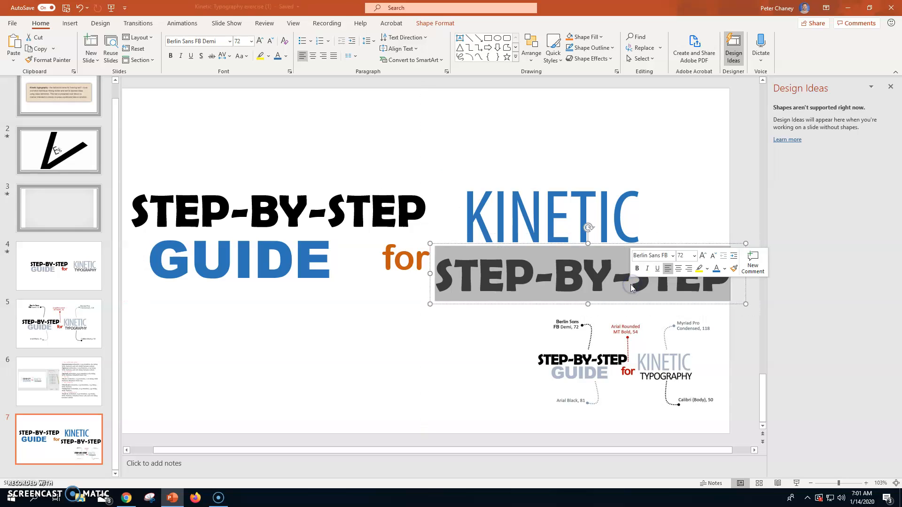
# Type 'TYPOGRAPHY' under KINETIC and set it in black Calibri
pyautogui.write('TYPOGRAPHY')
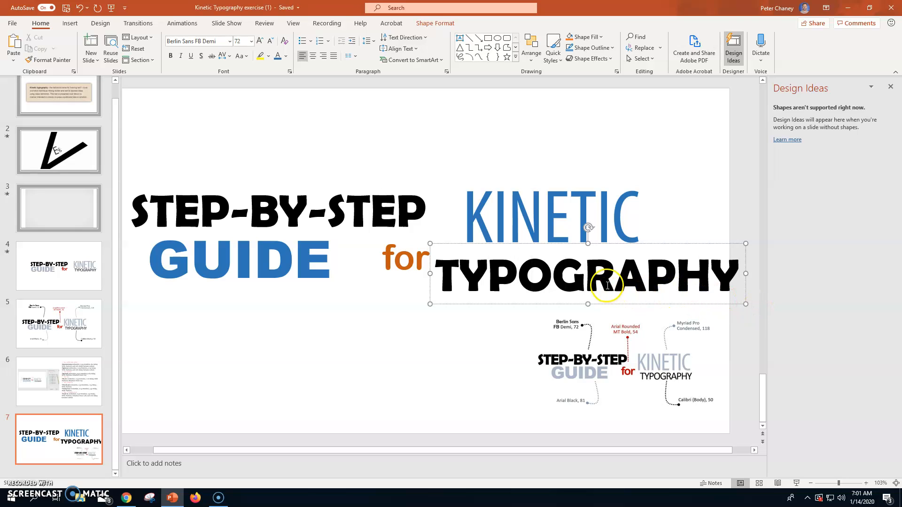
pyautogui.tripleClick(585, 275)
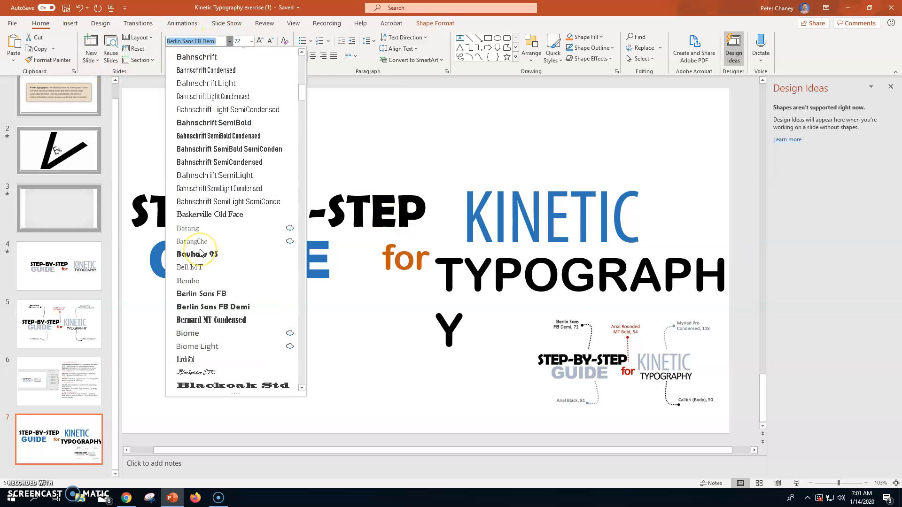
pyautogui.scroll(-3)
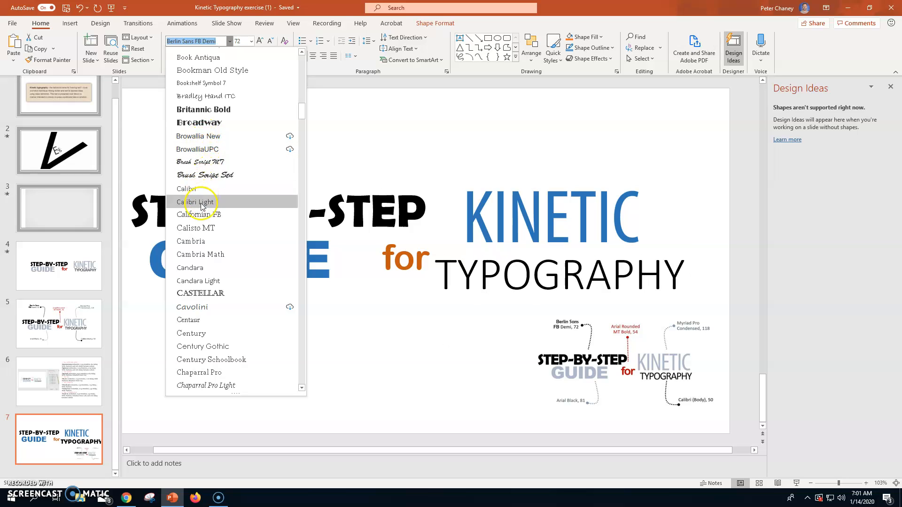
pyautogui.moveTo(195, 189)
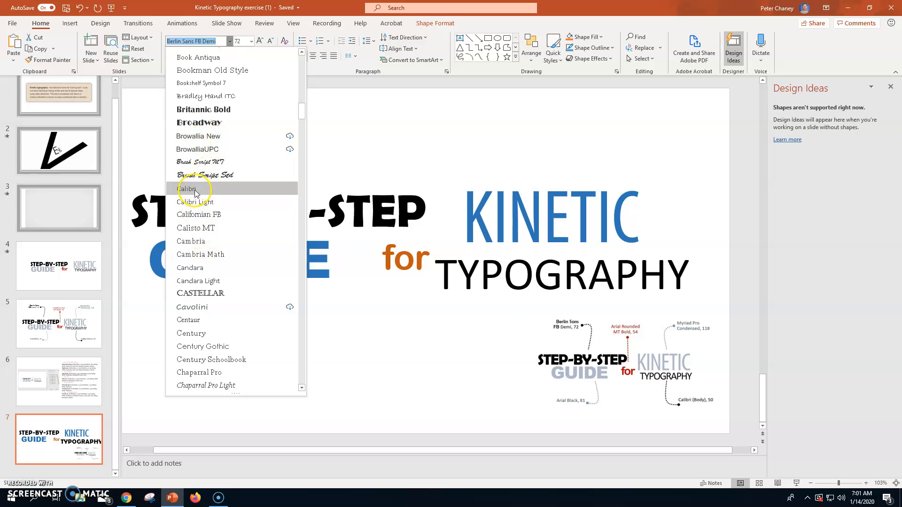
pyautogui.moveTo(193, 202)
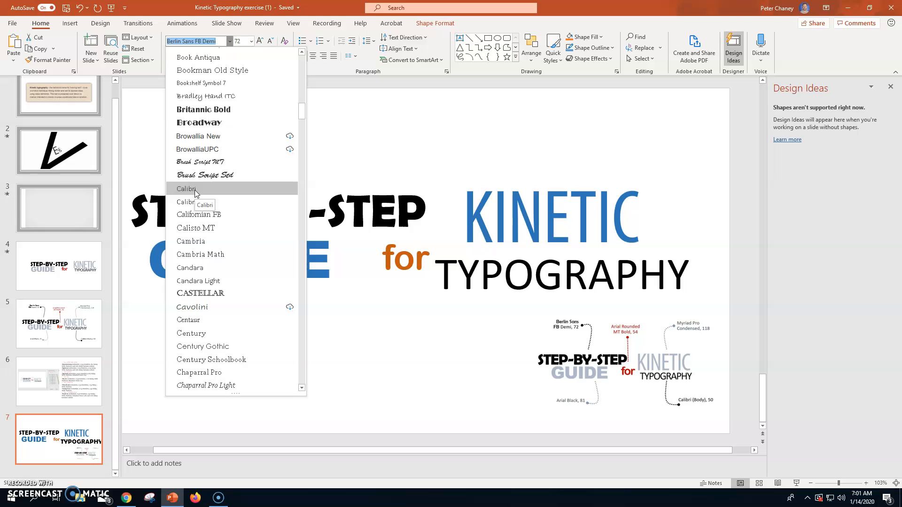
pyautogui.click(186, 188)
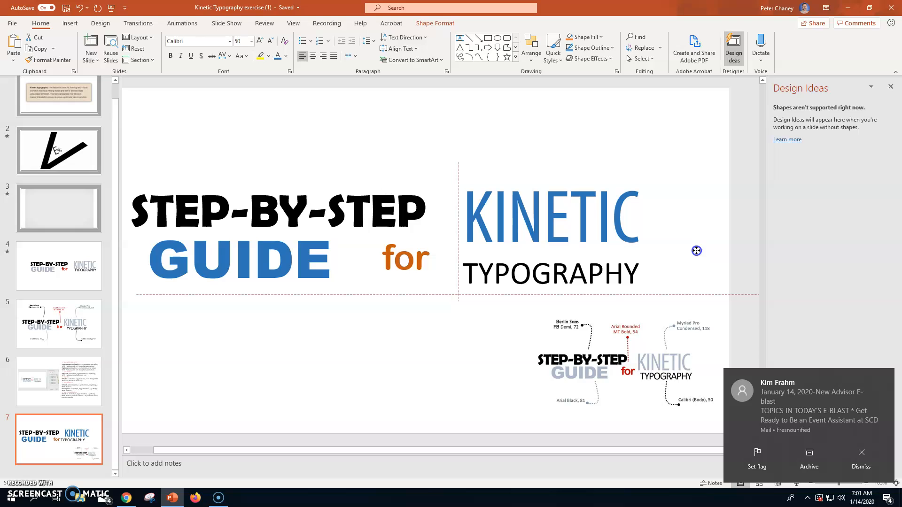
# Align TYPOGRAPHY under KINETIC, delete the reference image, and close Design Ideas
pyautogui.click(550, 275)
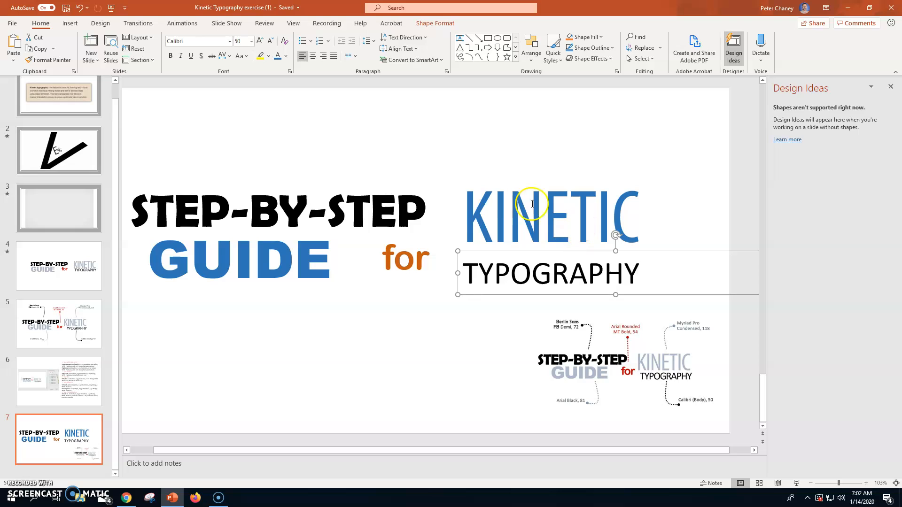
pyautogui.moveTo(615, 373)
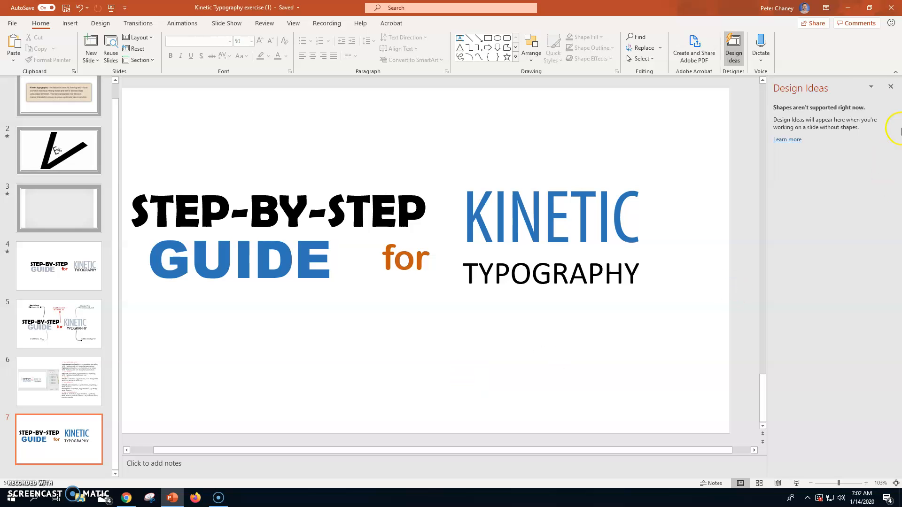
pyautogui.click(891, 87)
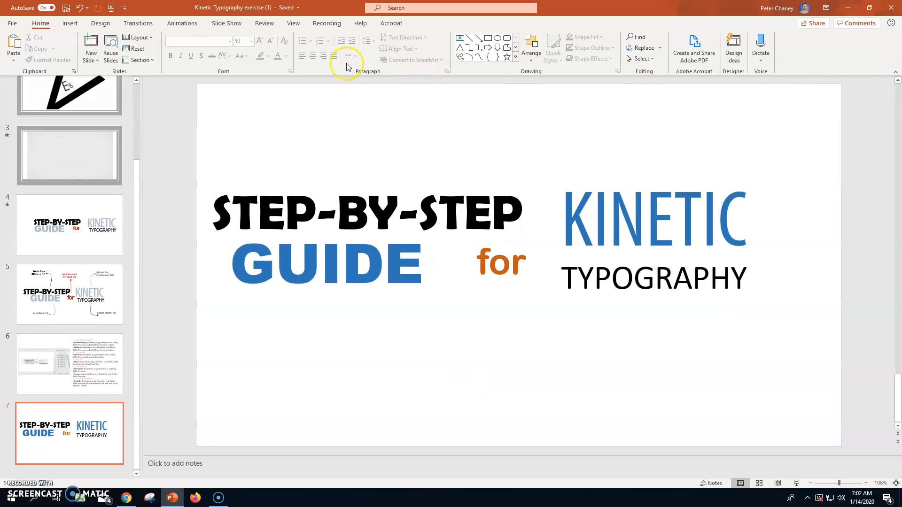